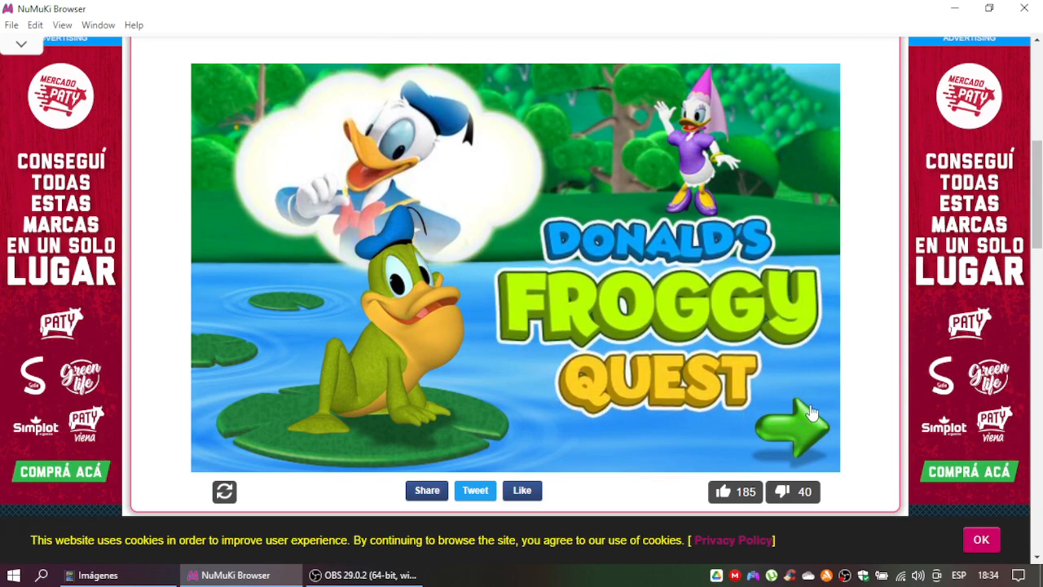
# Step: Start Donald's Froggy Quest via the green arrow, moving from the title screen to loading
pyautogui.click(801, 427)
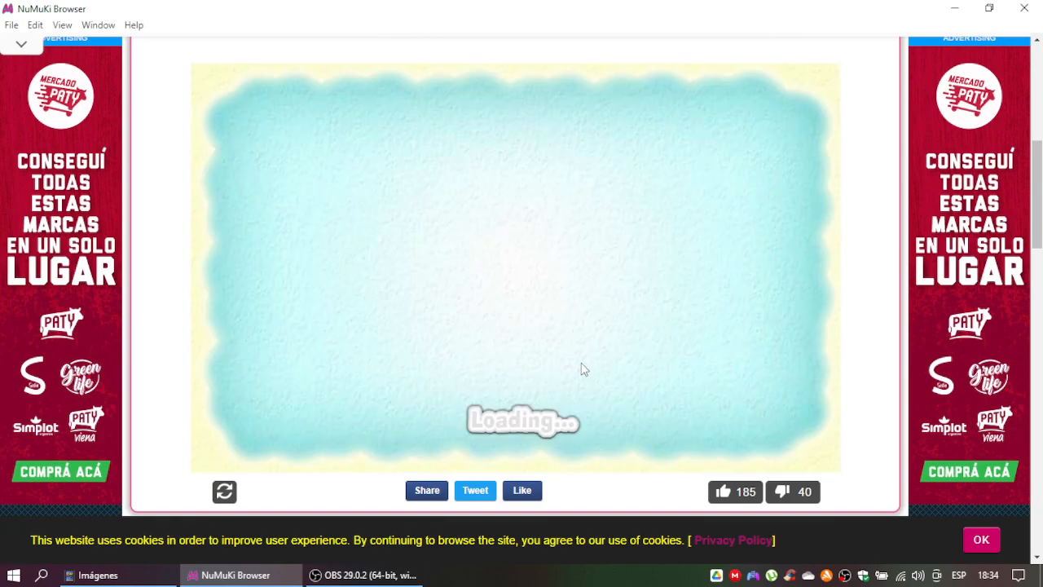